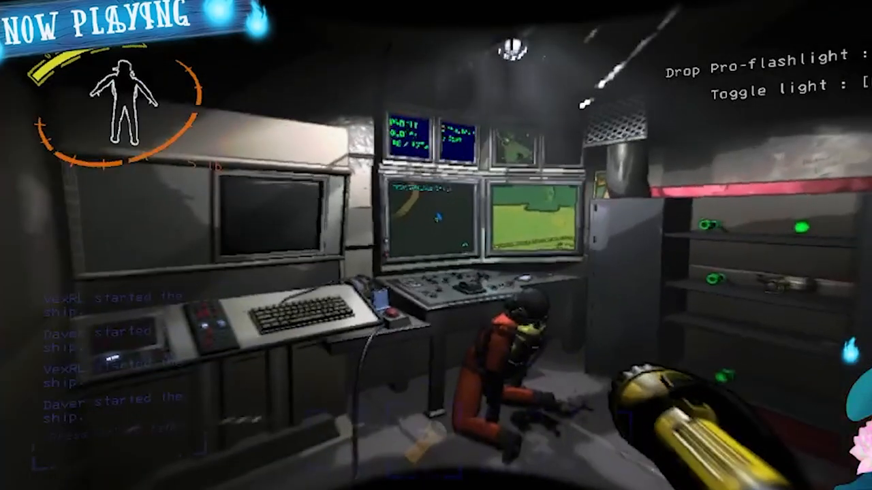
mouse_move(436, 246)
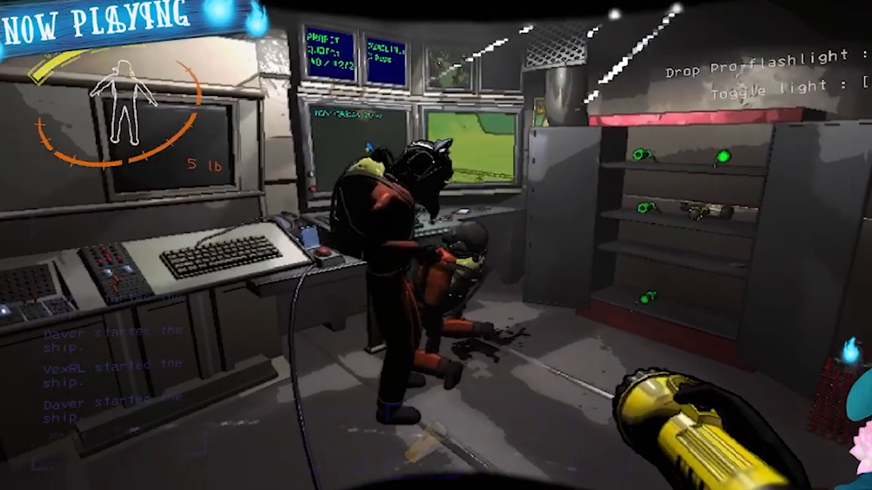
mouse_move(436, 246)
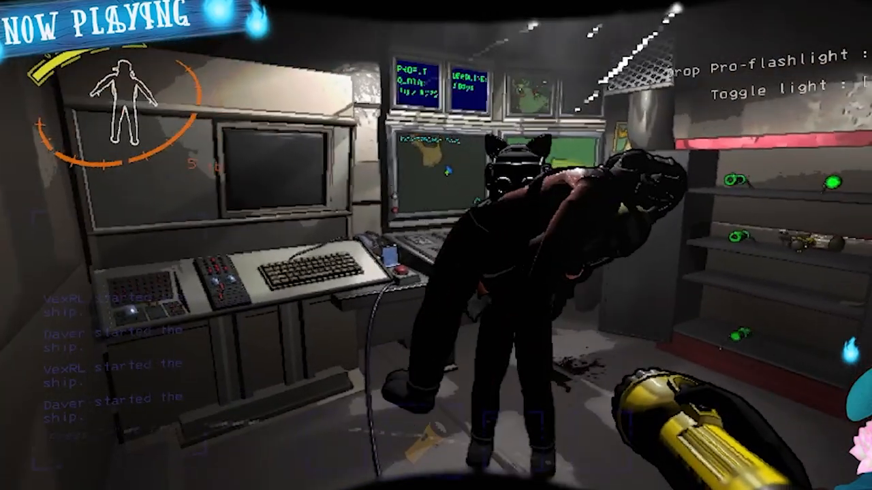